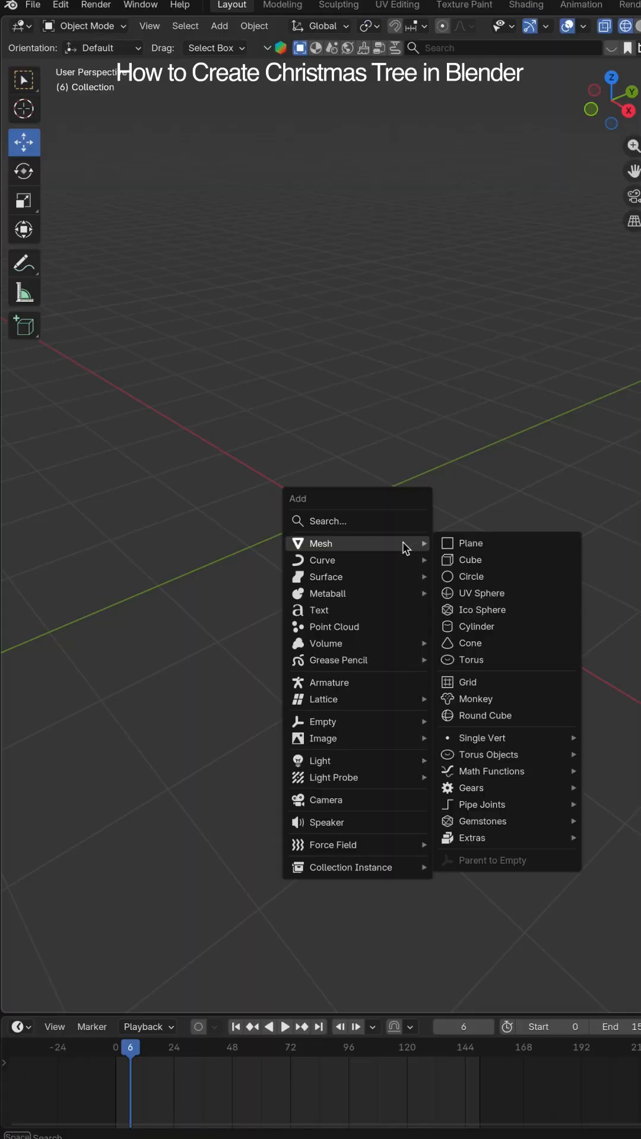
mouse_move(476, 626)
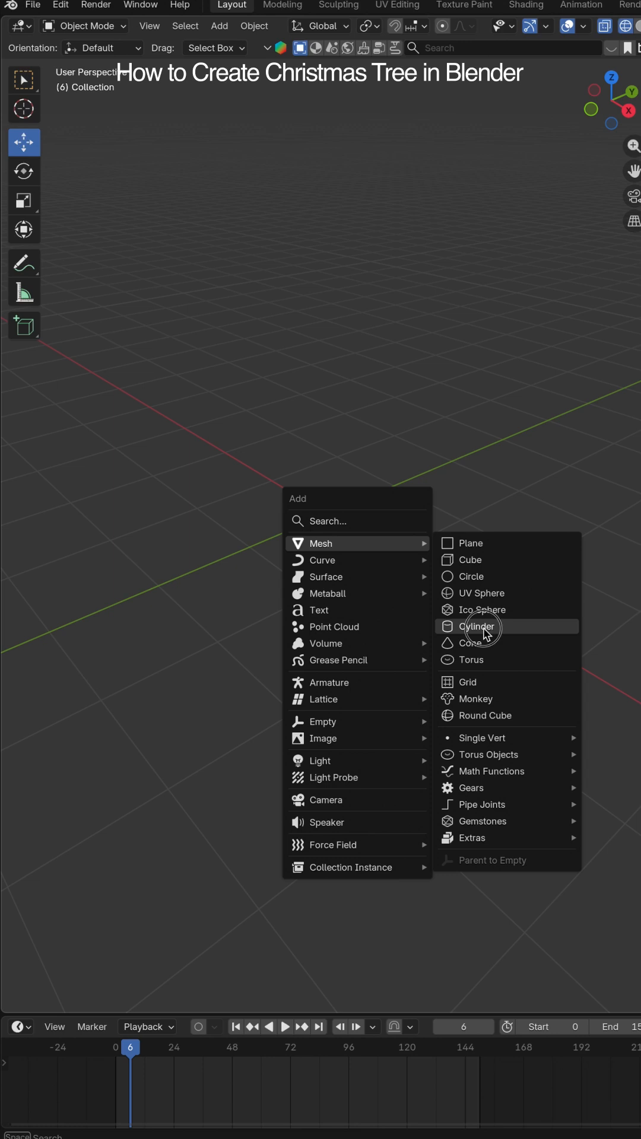
Add a cylinder mesh to the empty scene
left_click(478, 627)
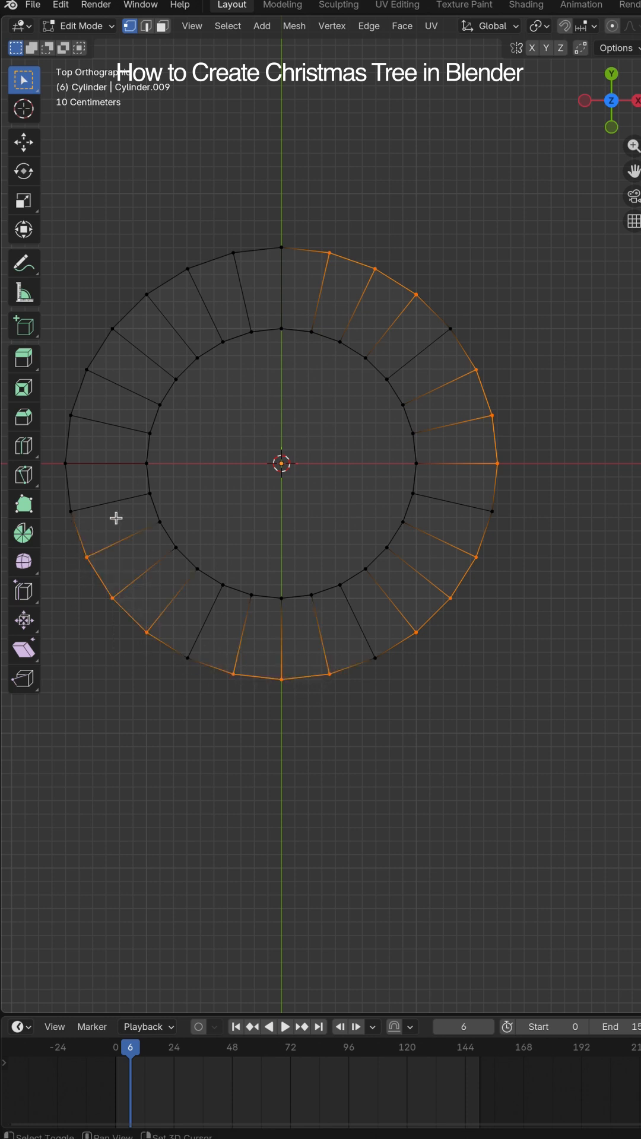
Scale alternate outer vertices with Proportional Editing on to form star-like points
left_click(613, 26)
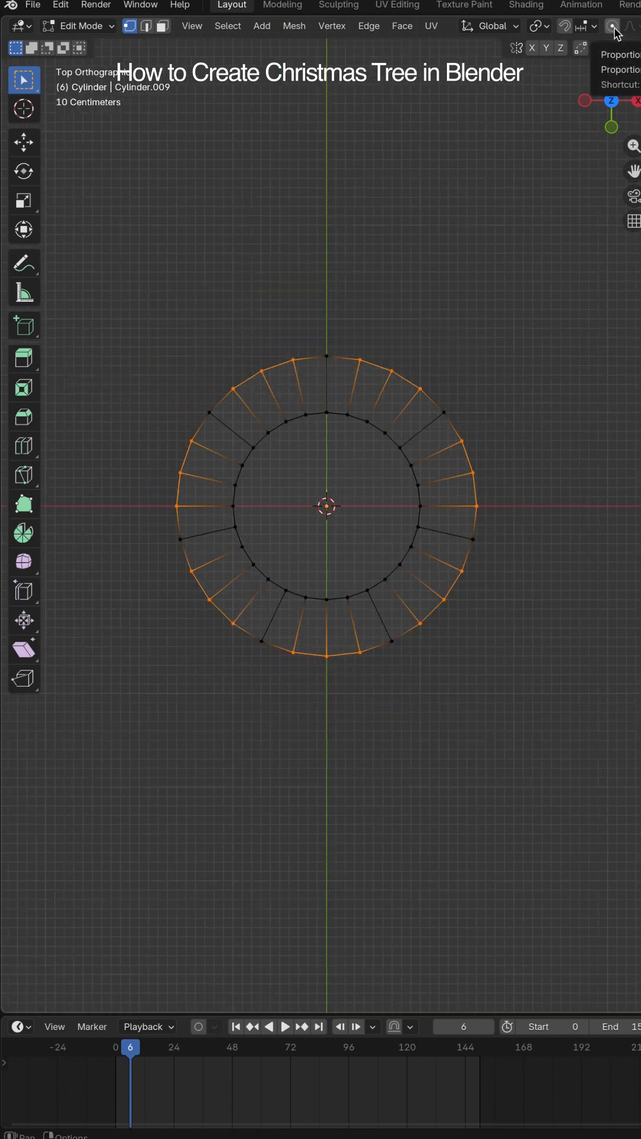
left_click(612, 26)
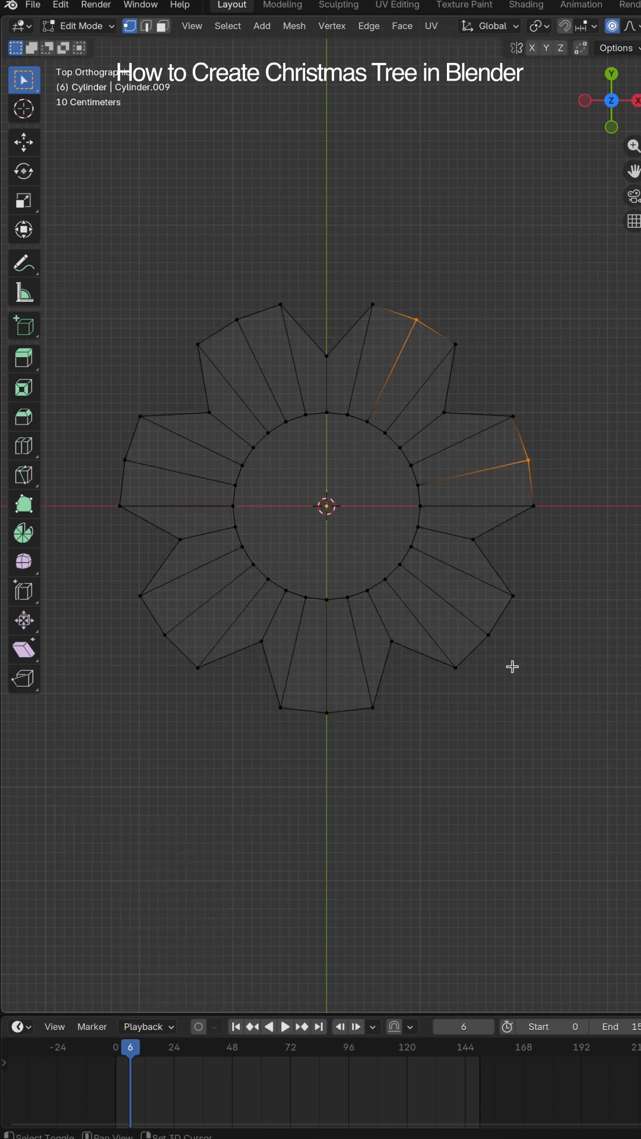
key("s")
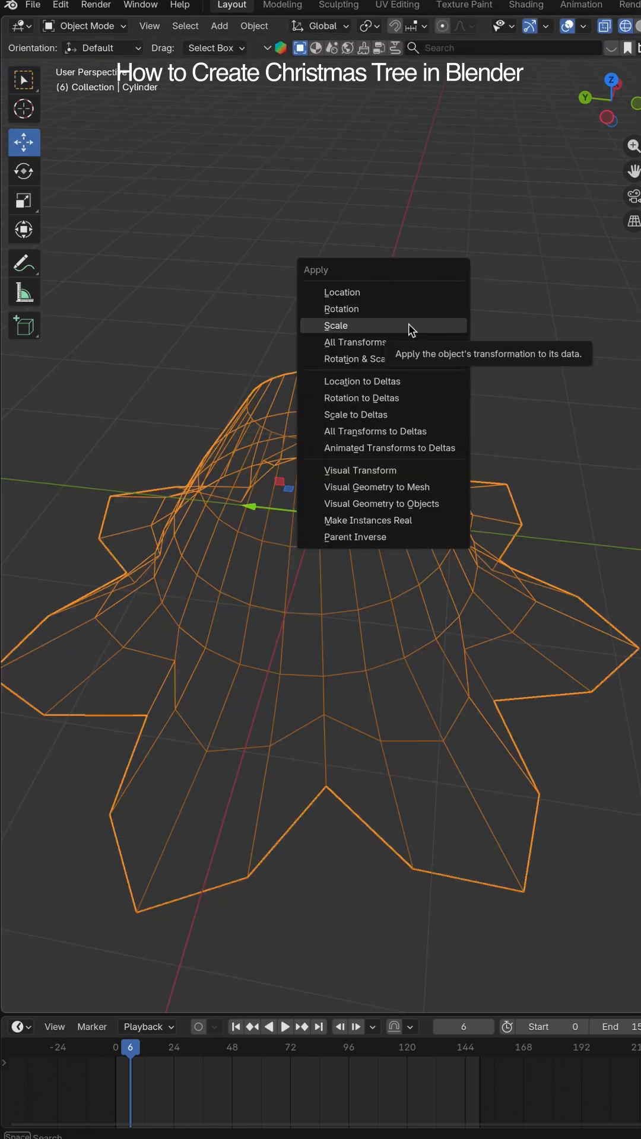
Apply the tier's scale to its mesh data and return to editing its geometry
left_click(336, 326)
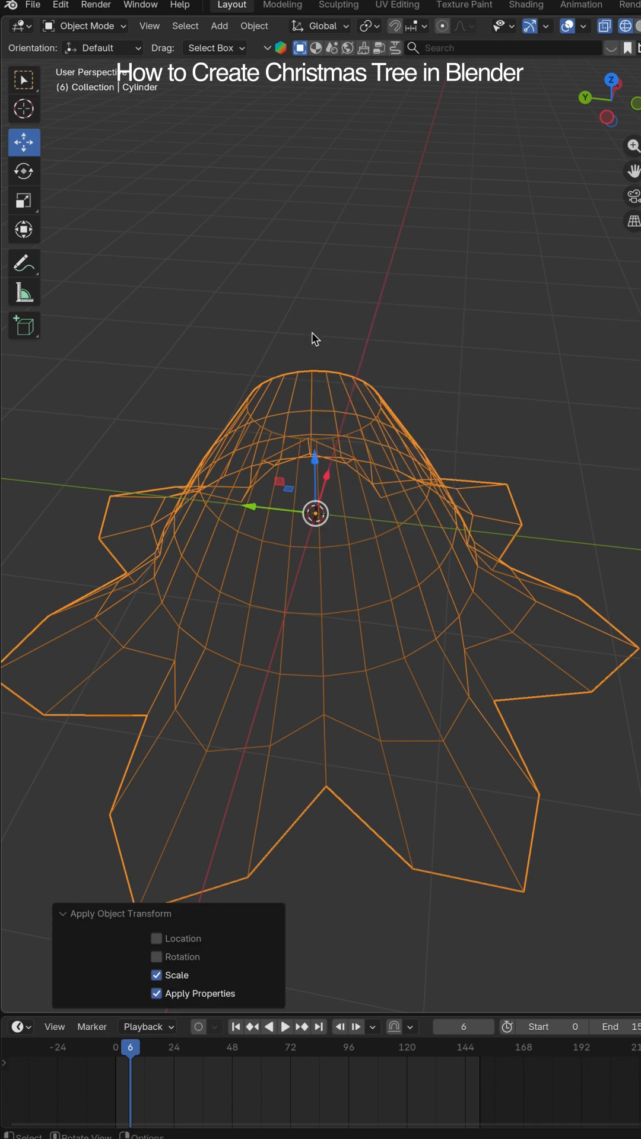
key("Tab")
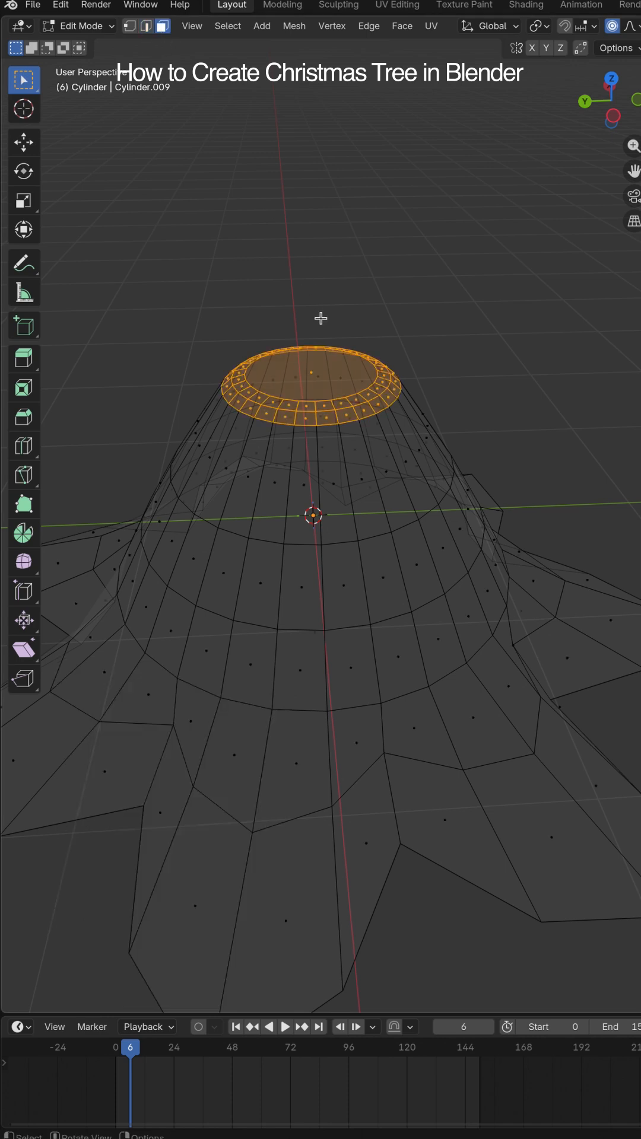
Grid Fill the open top ring and lift its centre into a rounded peak
left_click(401, 25)
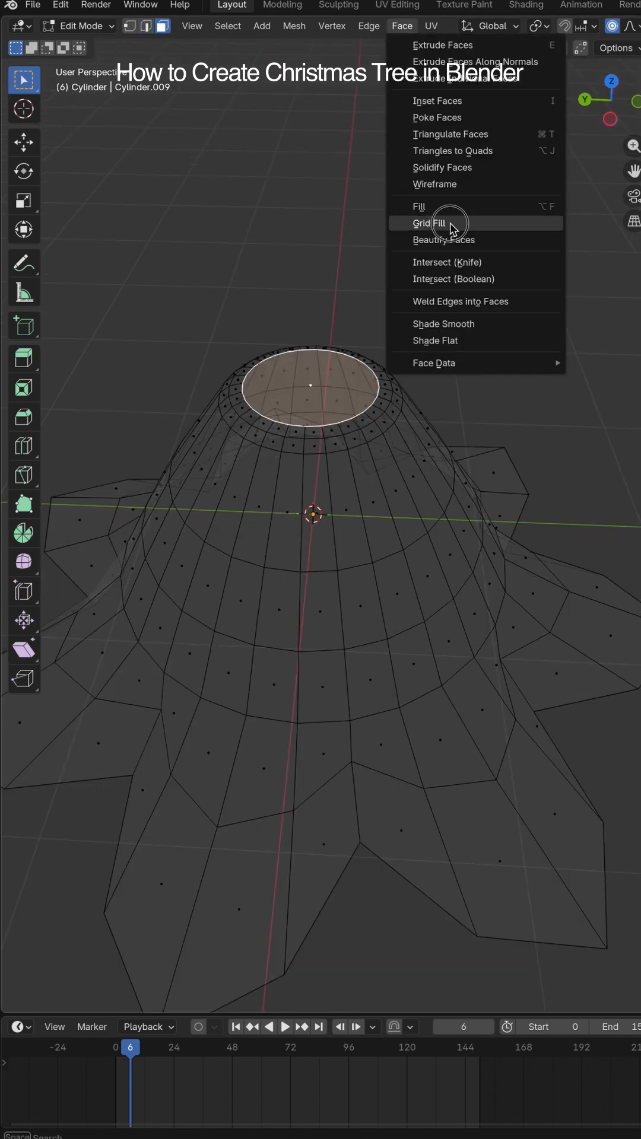
left_click(429, 223)
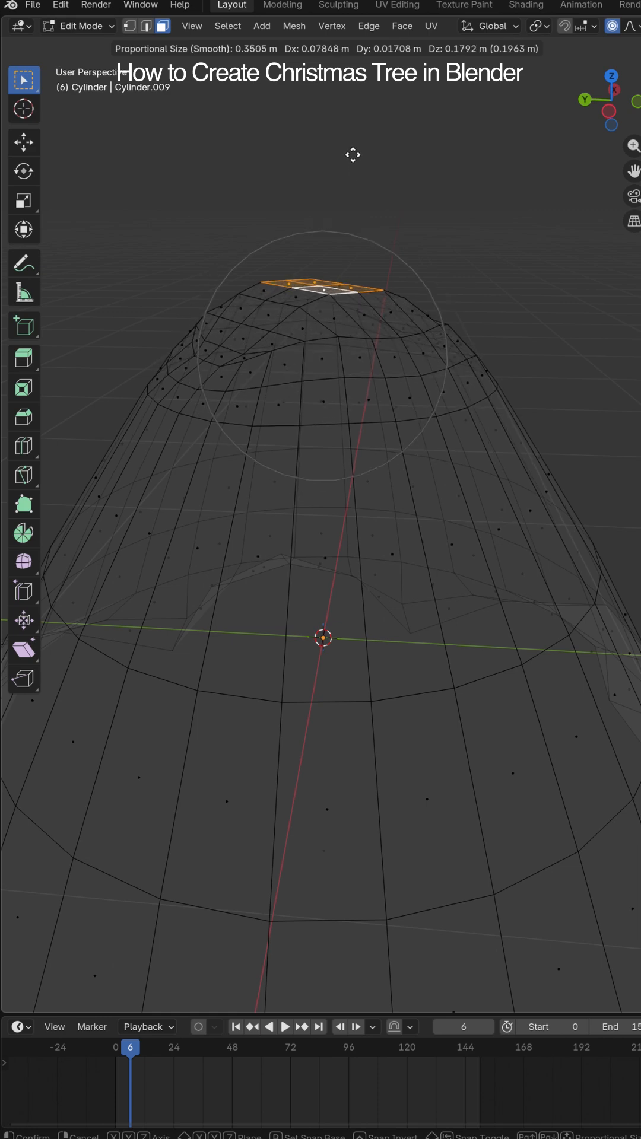
key("Tab")
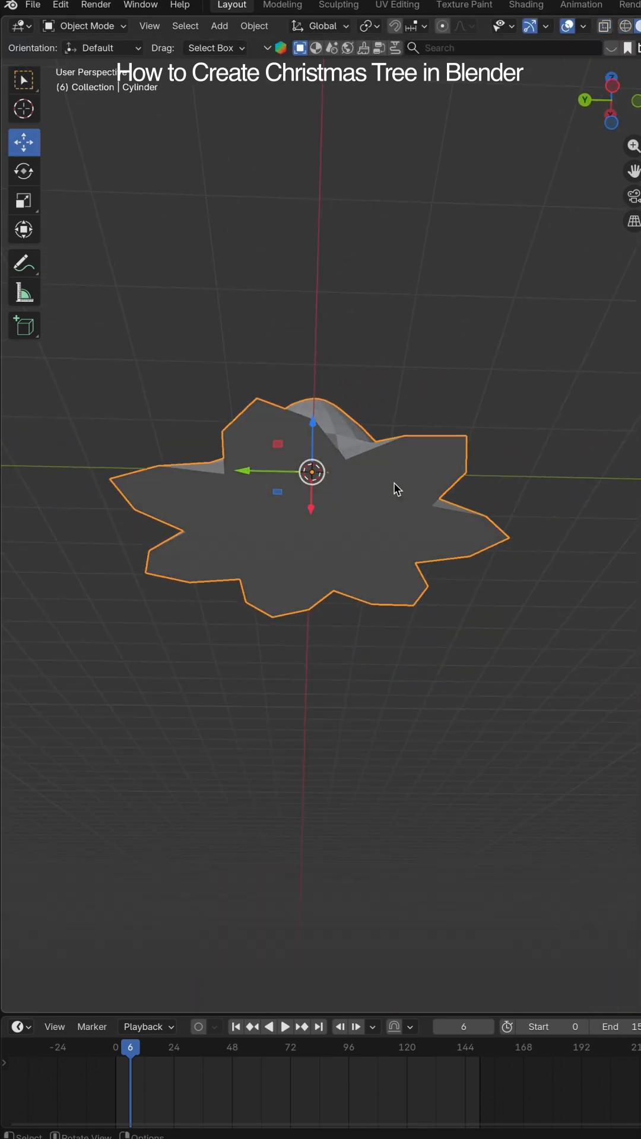
Add Solidify with offset -1 and Subdivision Surface at level 3 to round the tier
key("Tab")
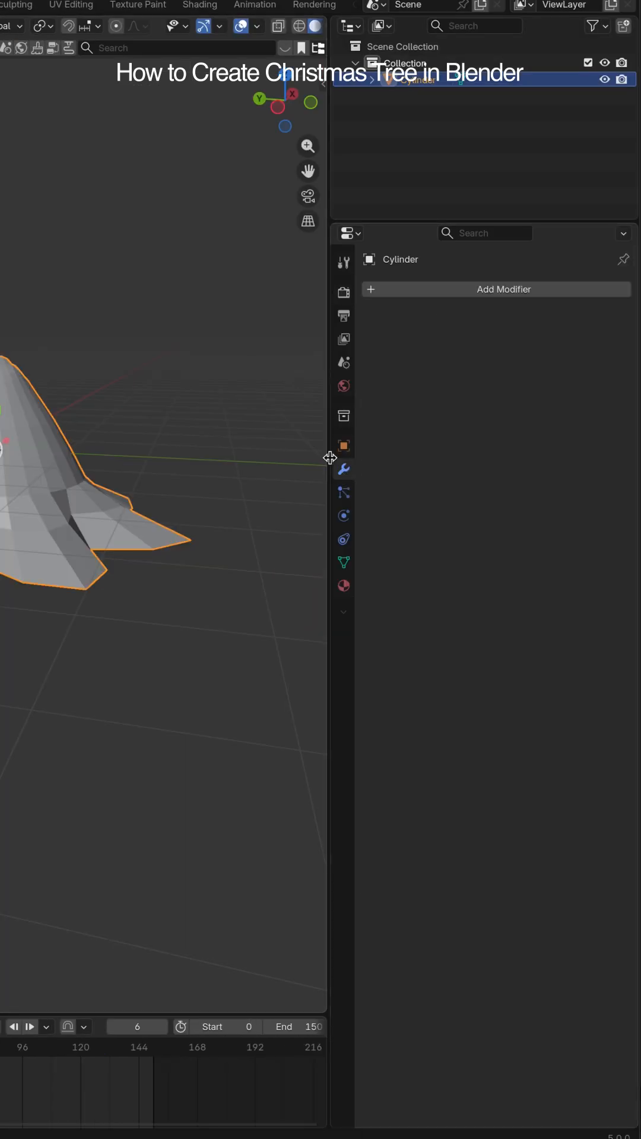
left_click(495, 288)
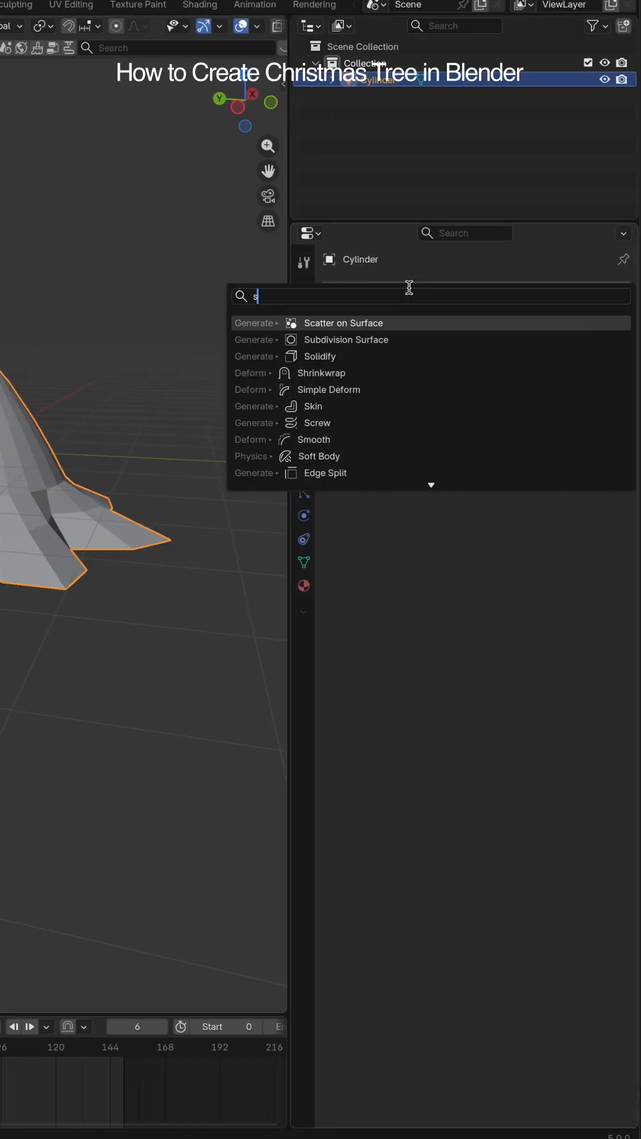
left_click(319, 356)
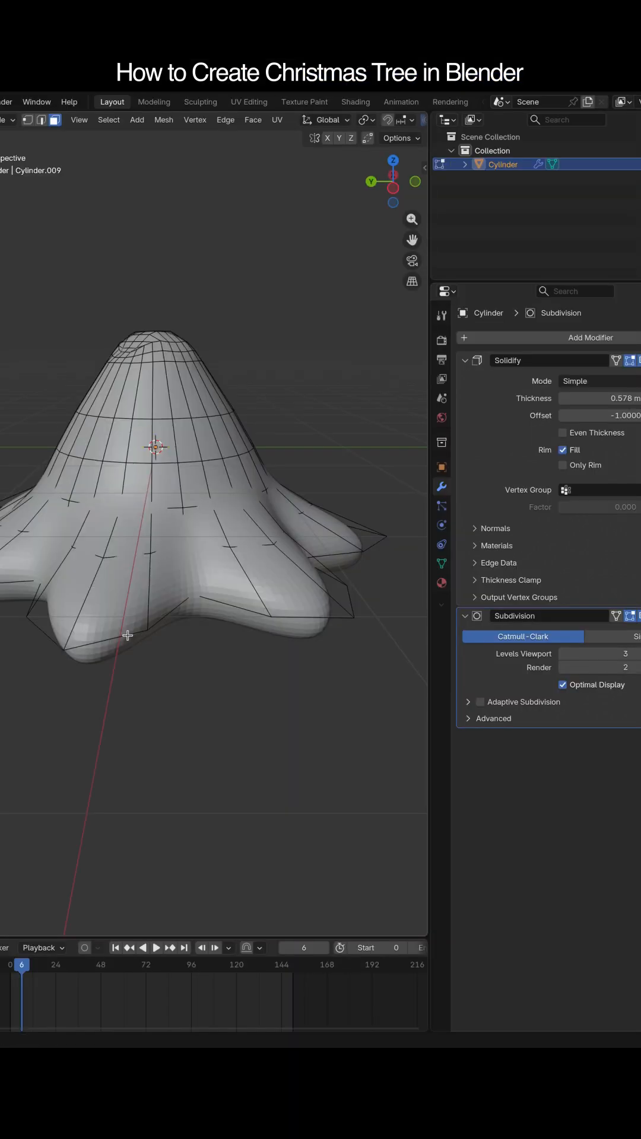
left_click(42, 120)
type("arr")
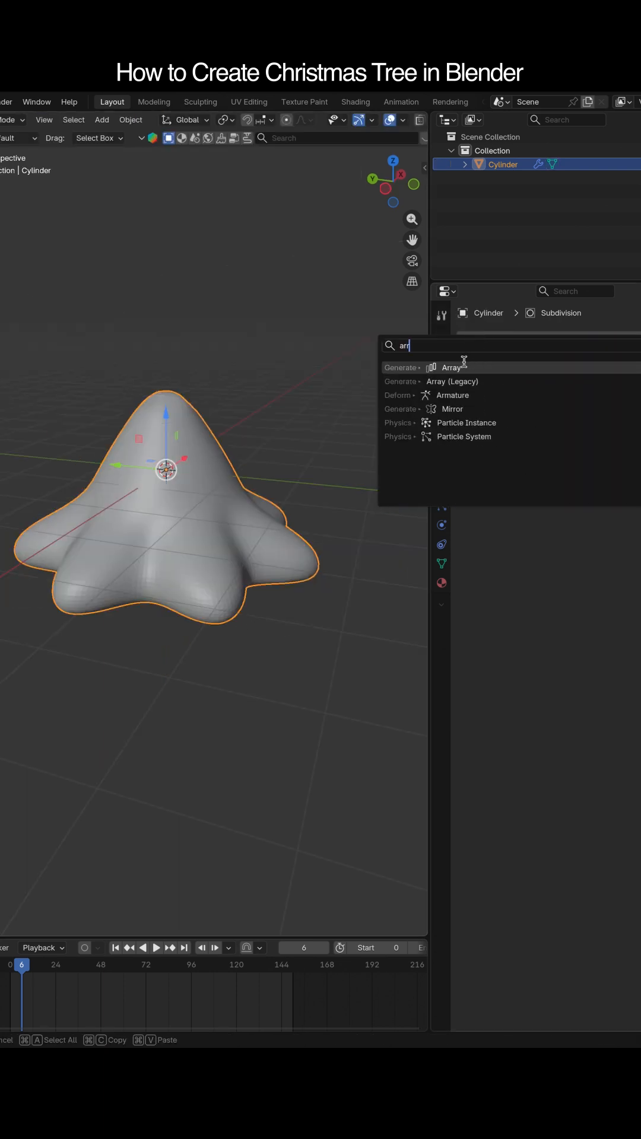
Array the tier 4 times upward by 1 m in Z, scaling each copy by 0.812
left_click(452, 368)
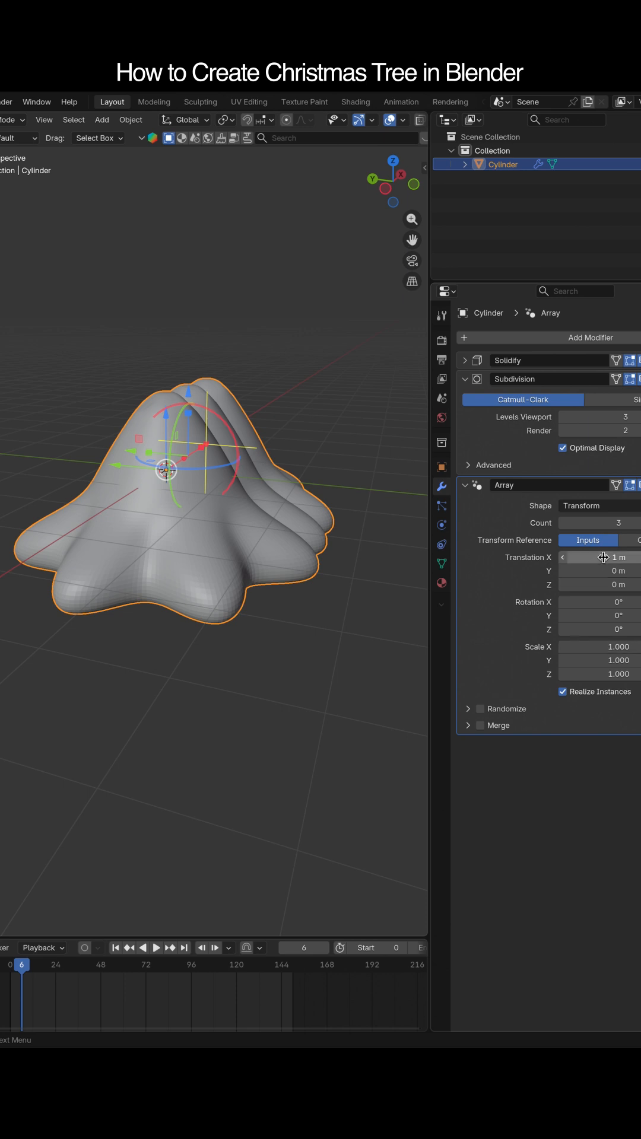
left_click_drag(609, 557, 595, 558)
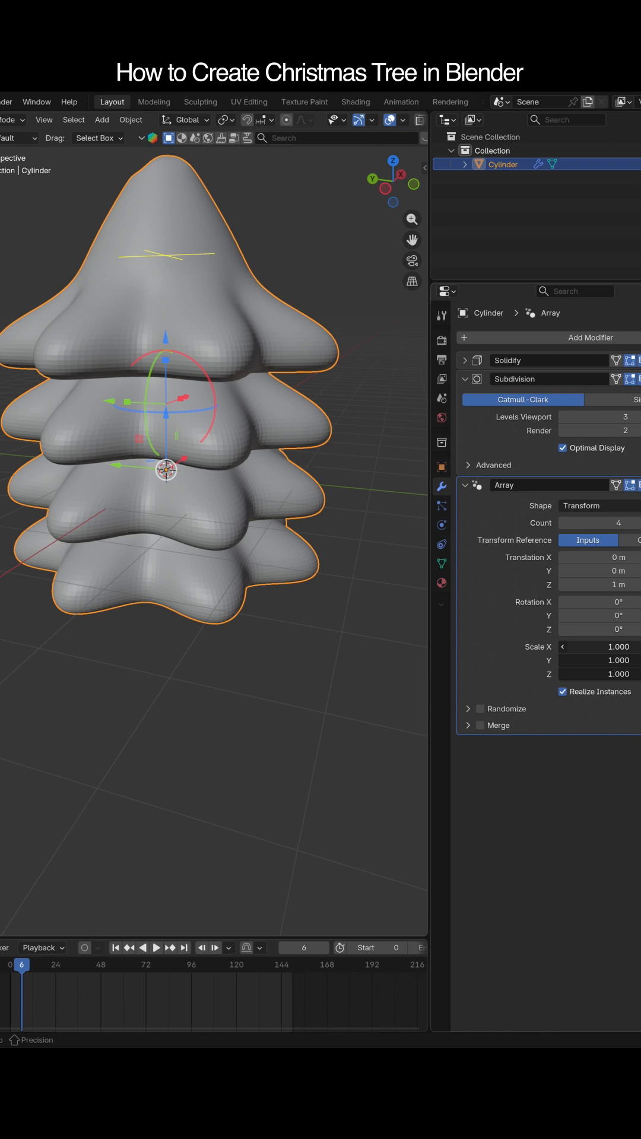
type("0.812")
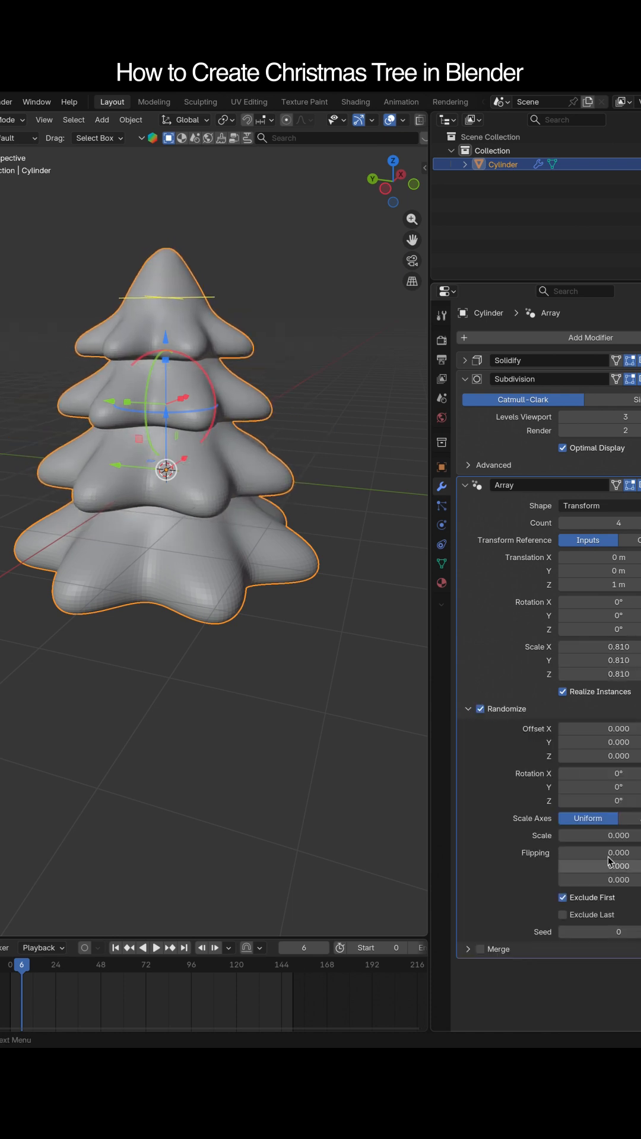
left_click_drag(596, 801, 625, 801)
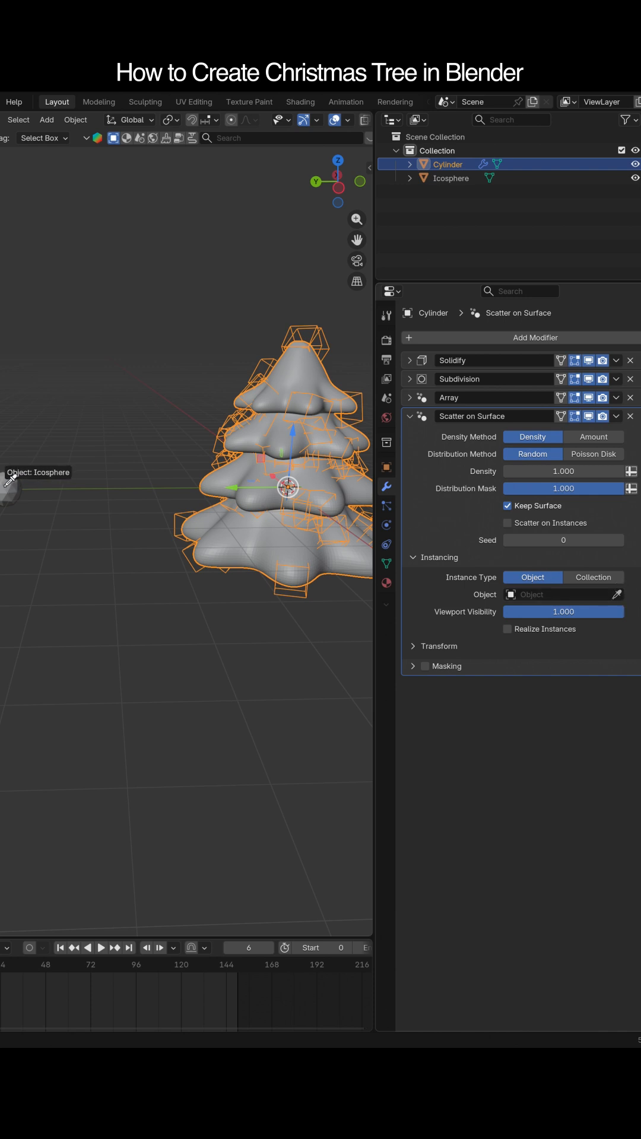
Scatter Icospheres over the tree with Poisson Disk, scale 0.504 and Randomize enabled
left_click(593, 453)
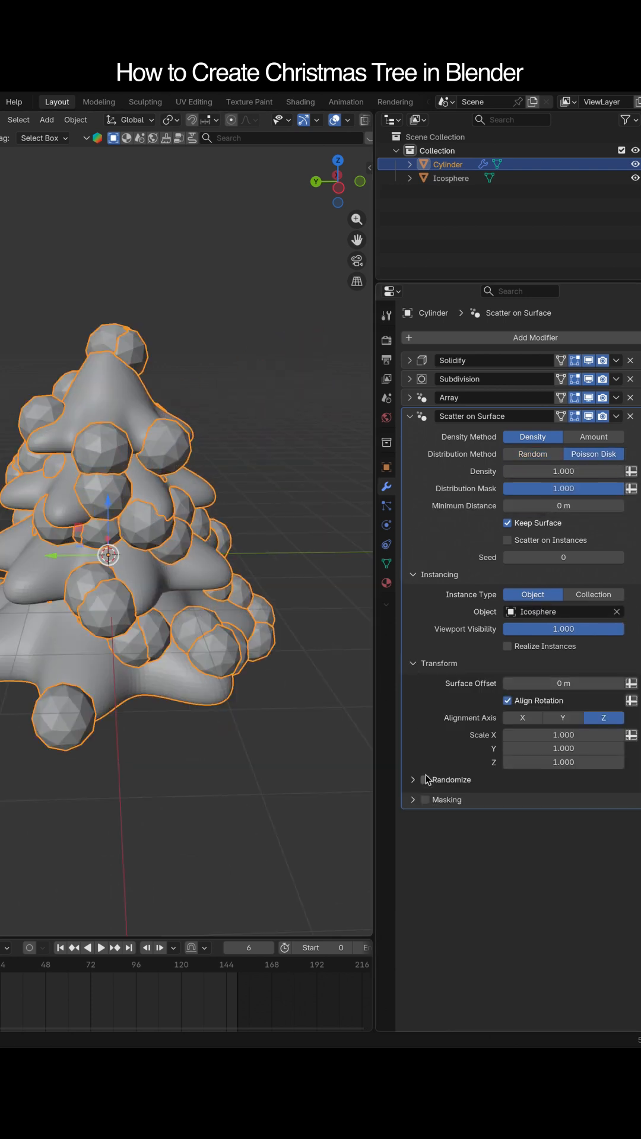
left_click(413, 779)
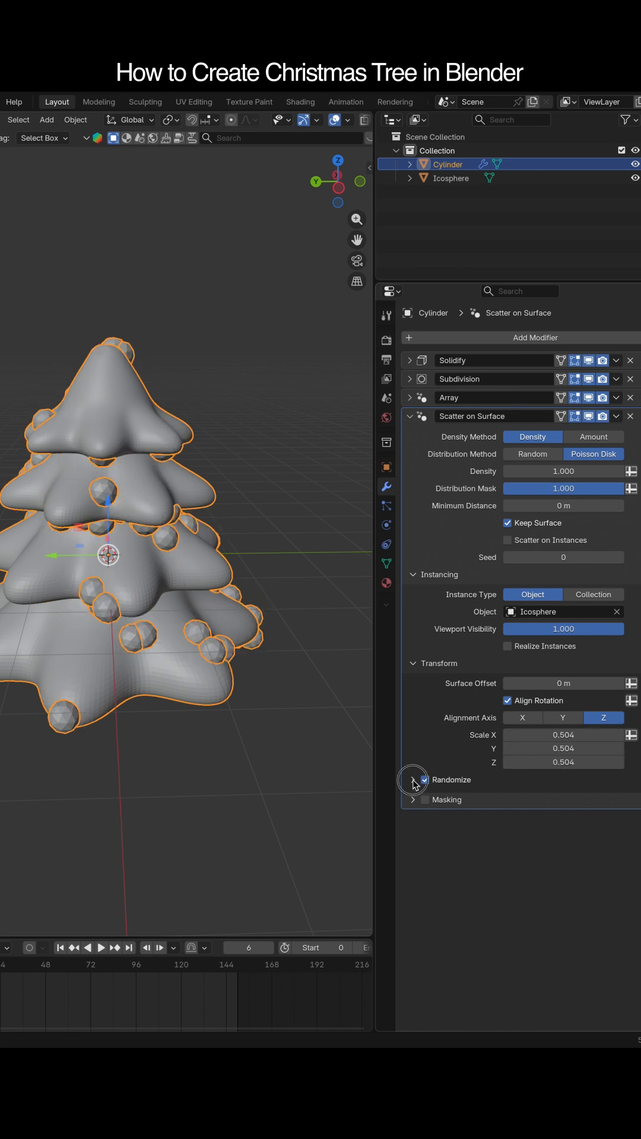
left_click(450, 178)
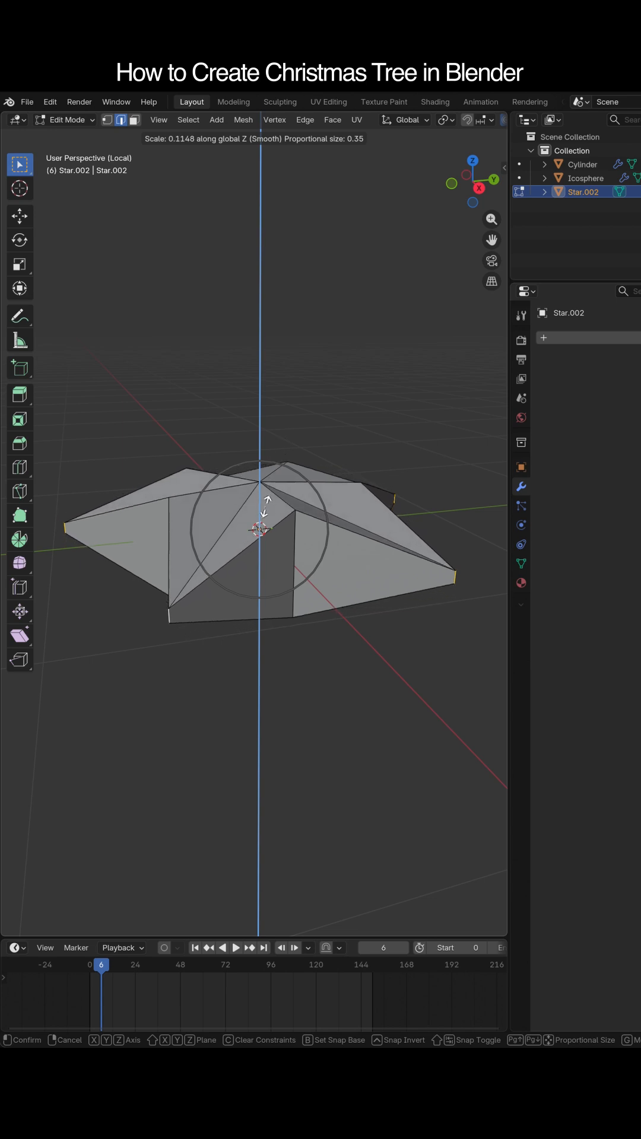
Flatten the star along Z with proportional editing into a low faceted shape
left_click(260, 528)
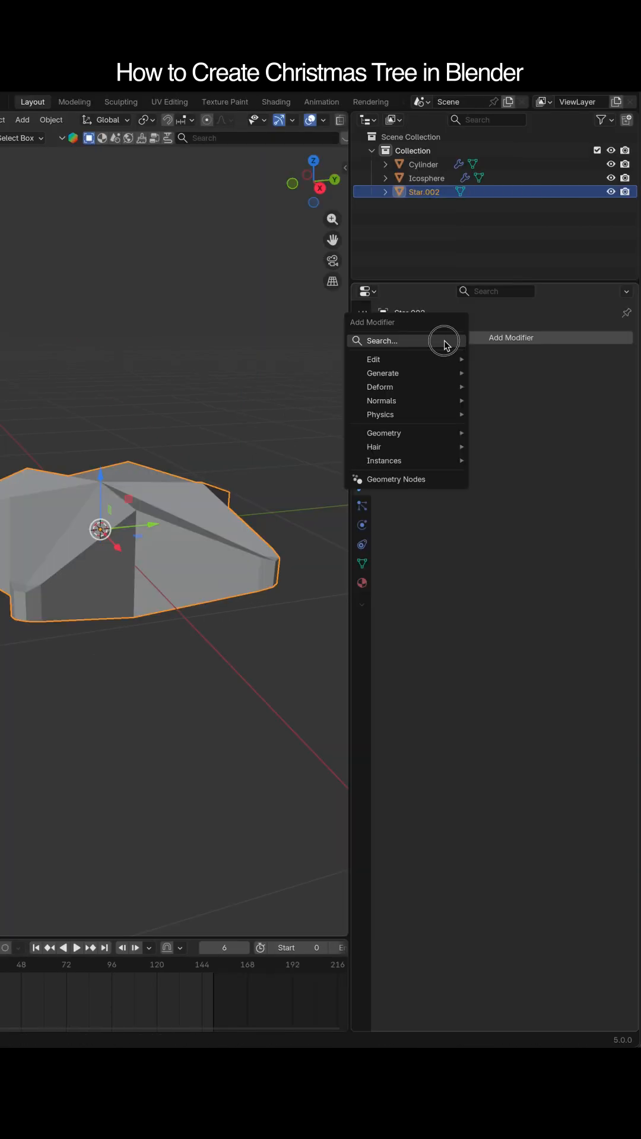
left_click(383, 373)
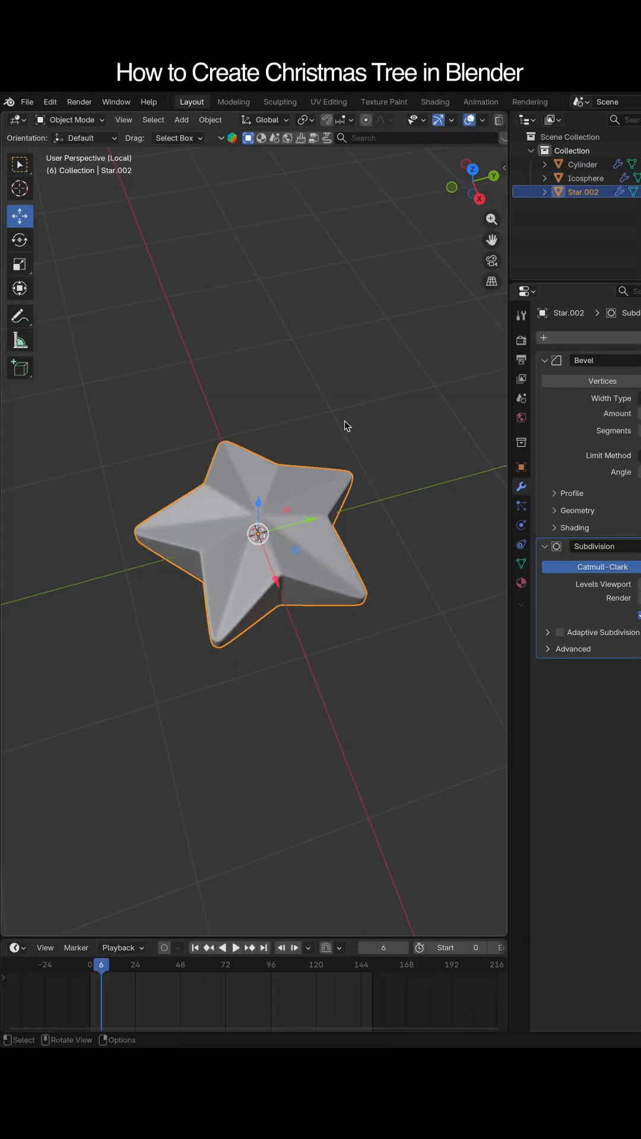
Rotate the star 90 degrees around the Y axis so it stands upright
key("r")
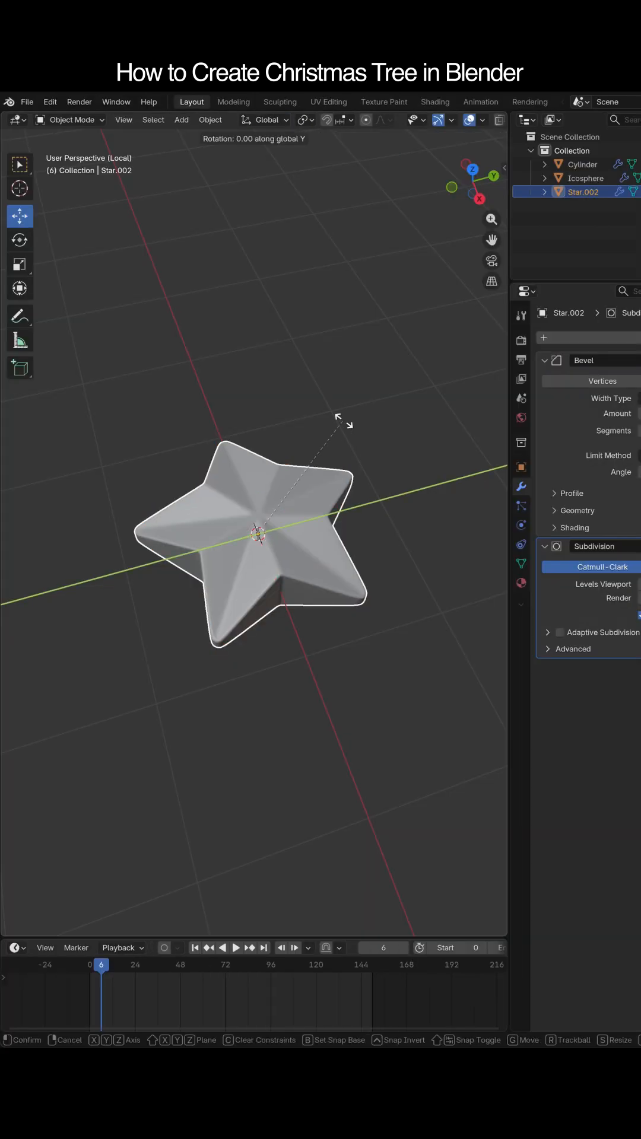
key("Enter")
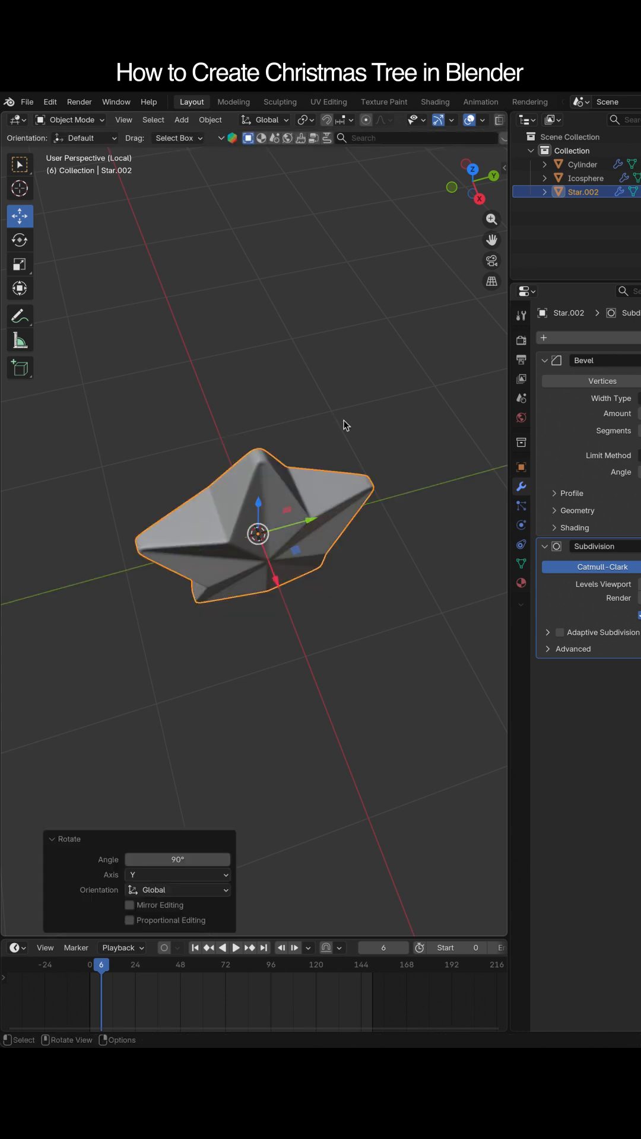
key("r")
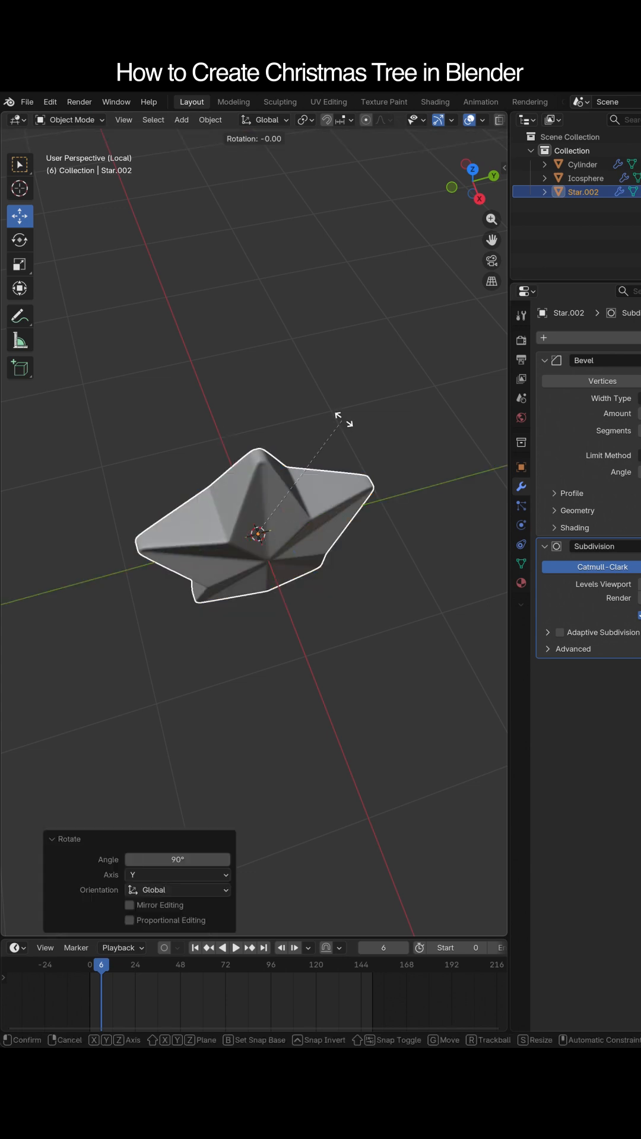